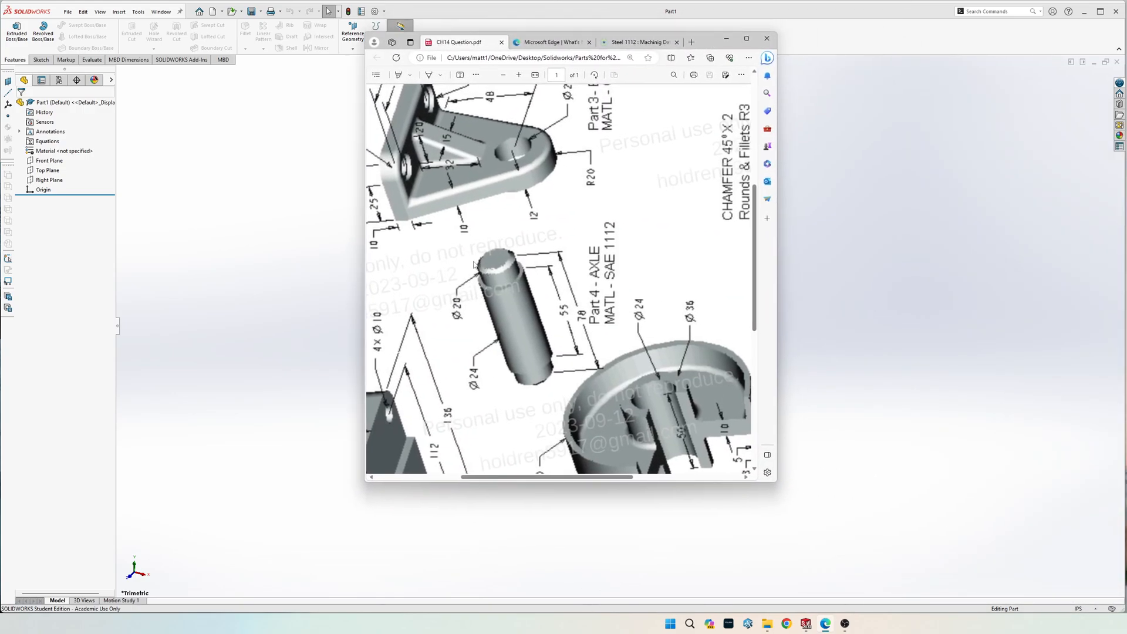
mouse_move(532, 291)
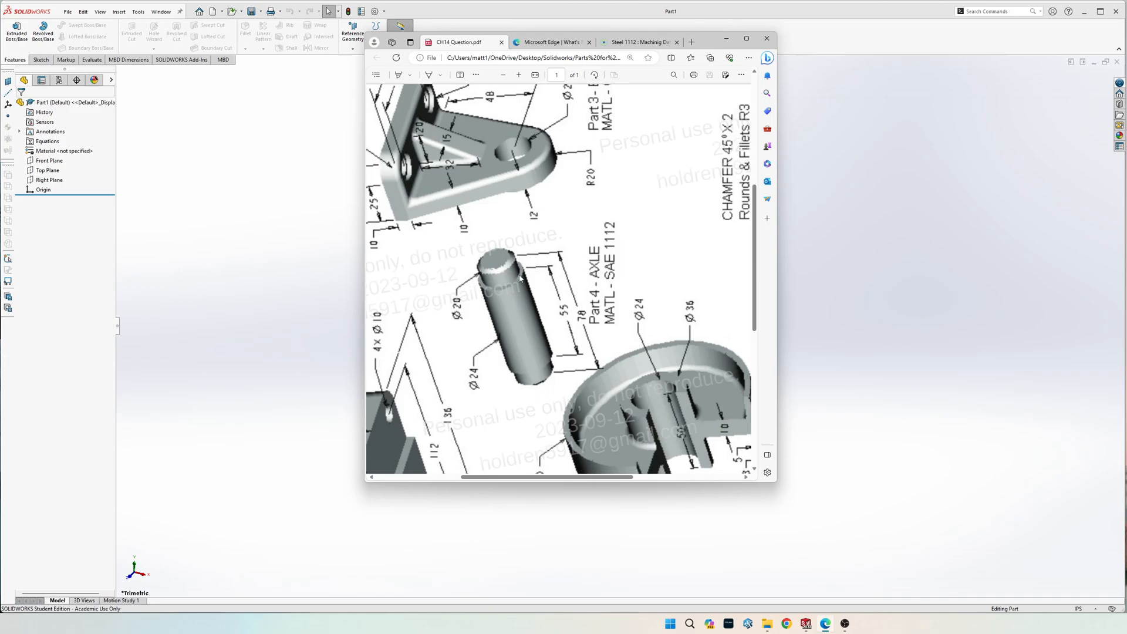
mouse_move(505, 267)
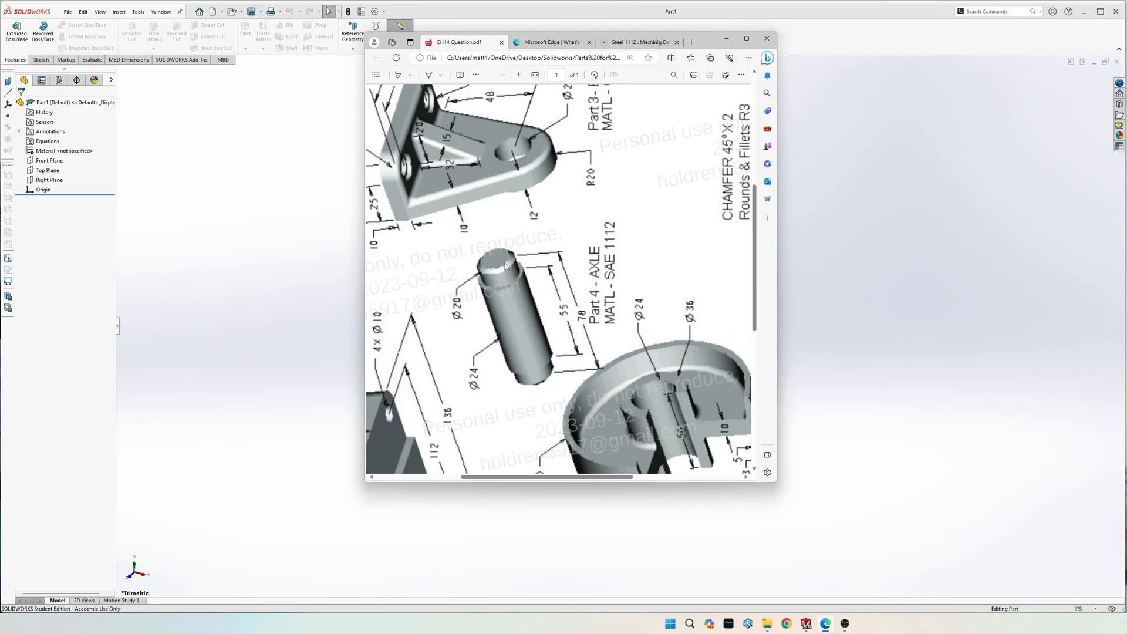
mouse_move(542, 381)
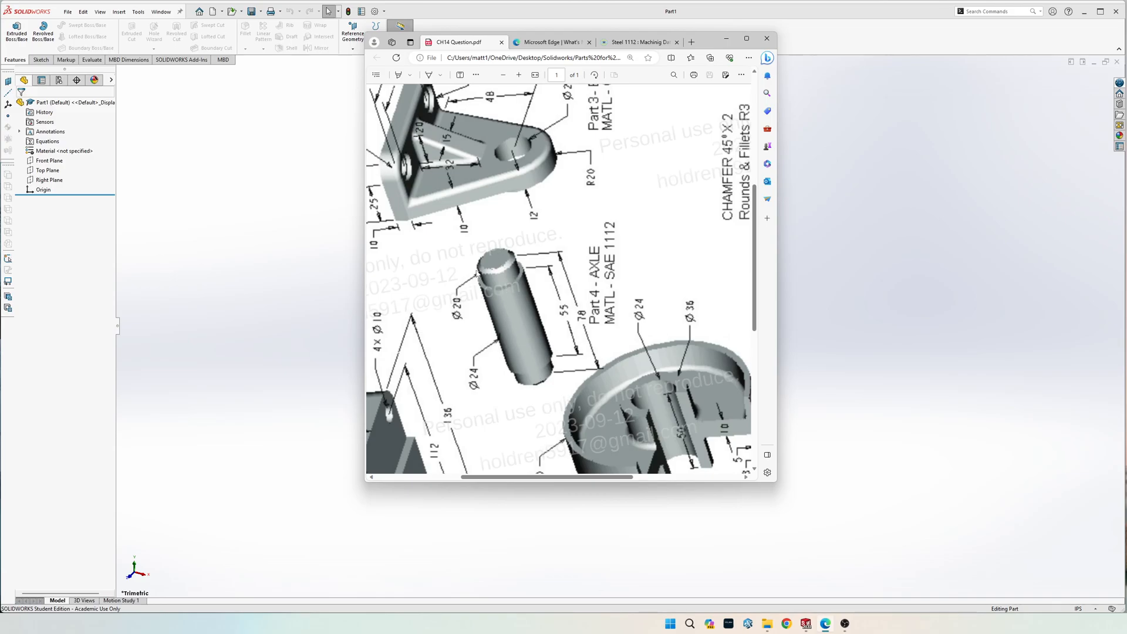
mouse_move(486, 257)
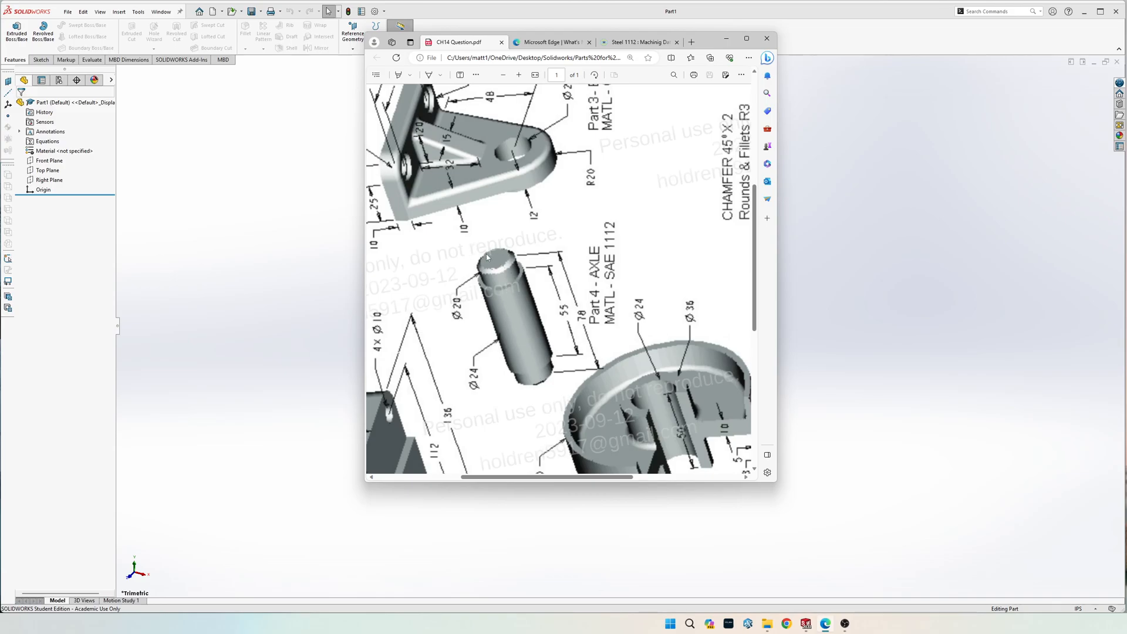
mouse_move(518, 274)
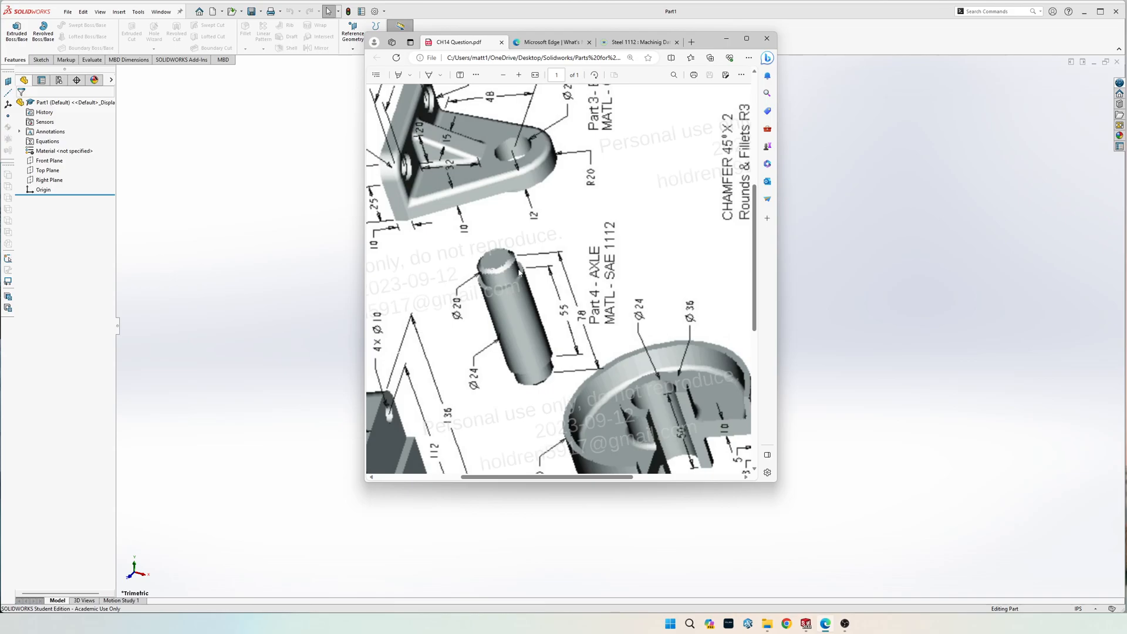
mouse_move(508, 267)
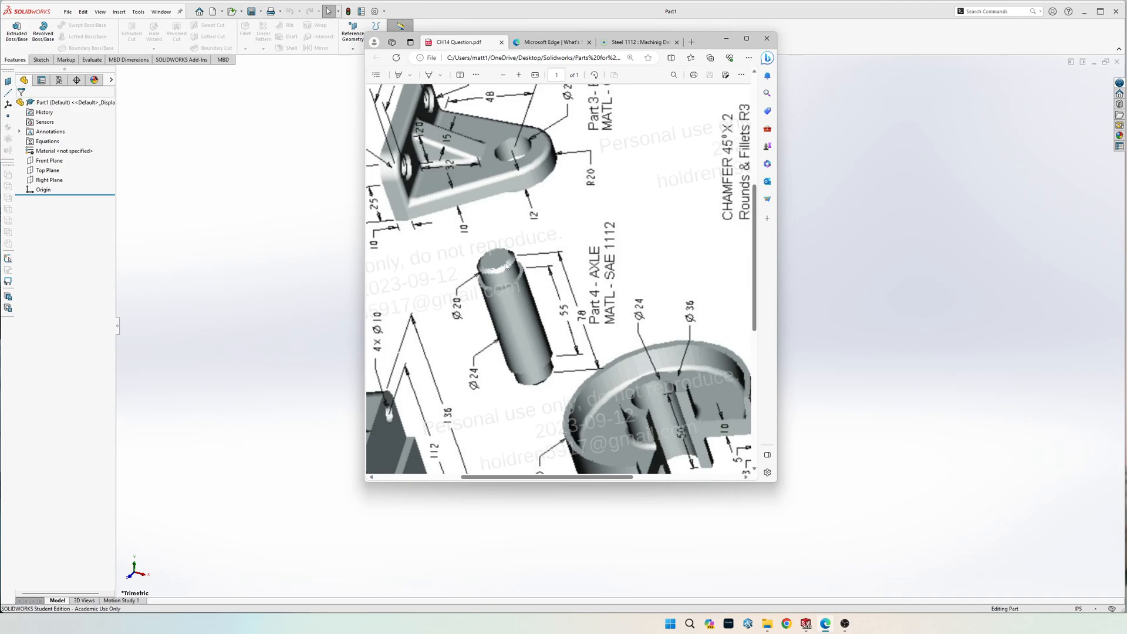
mouse_move(539, 324)
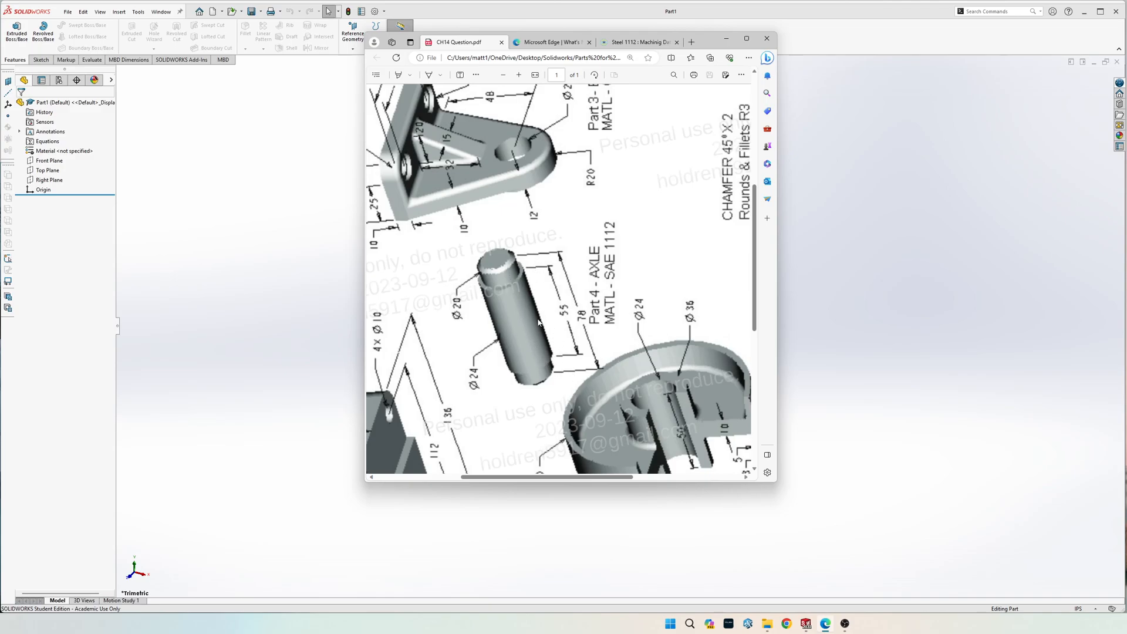
mouse_move(483, 274)
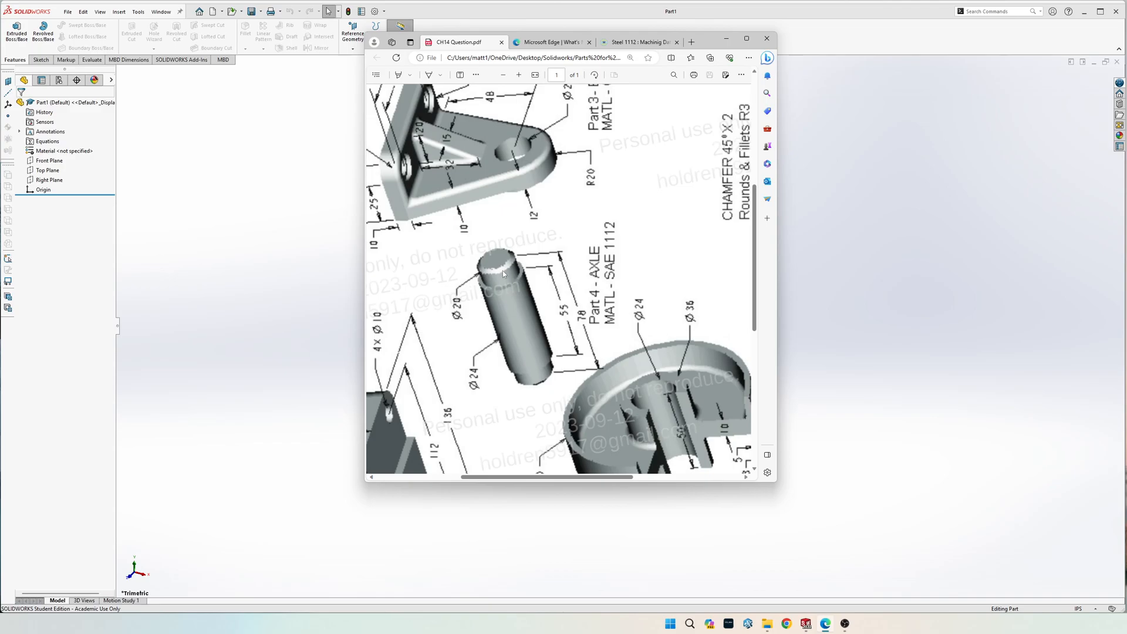
mouse_move(495, 261)
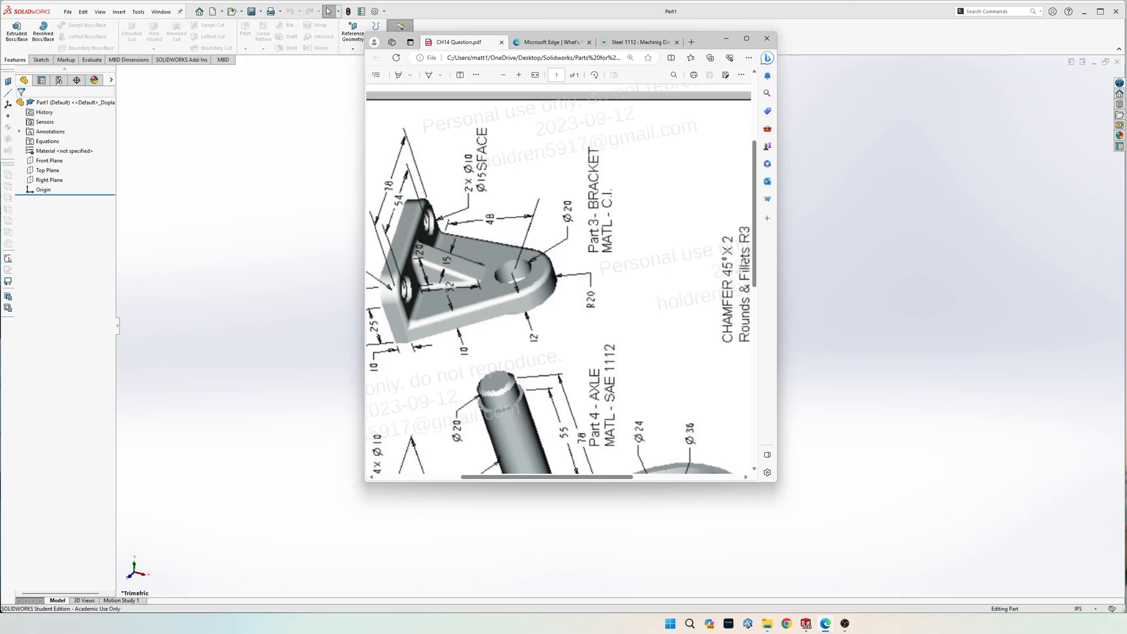
mouse_move(716, 305)
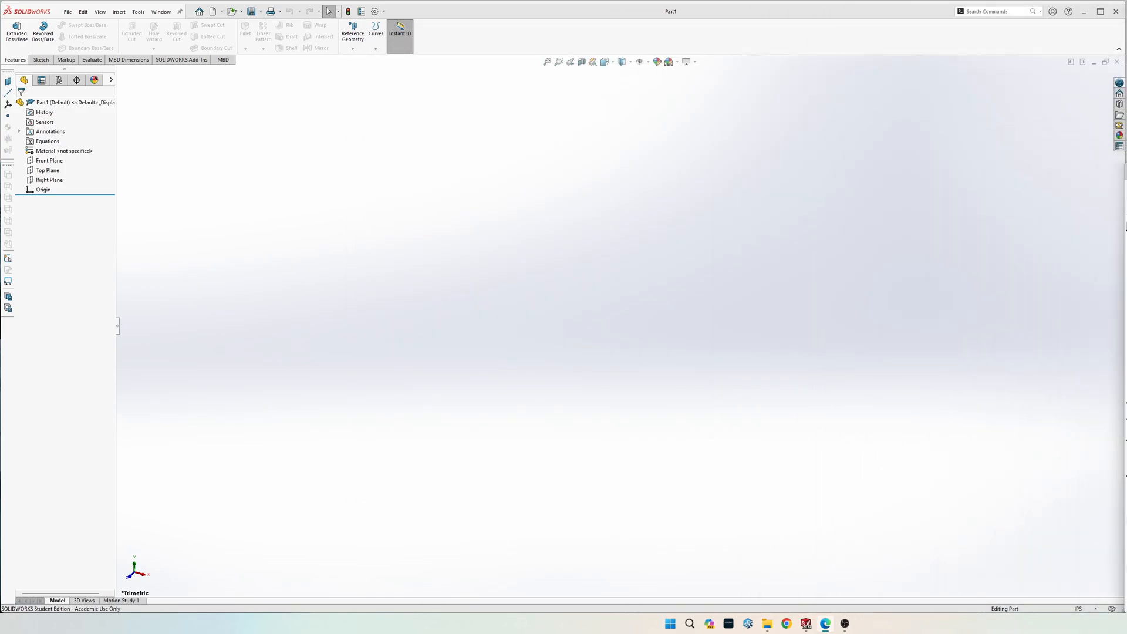
Create a new empty Part document from the New SOLIDWORKS Document dialog
left_click(40, 60)
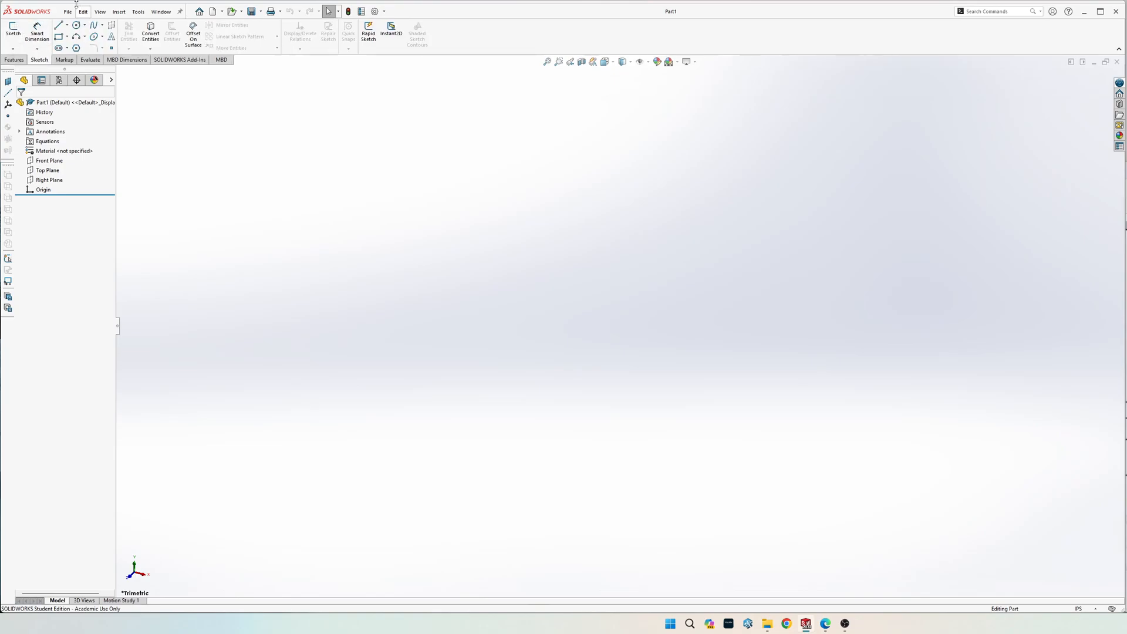
left_click(211, 11)
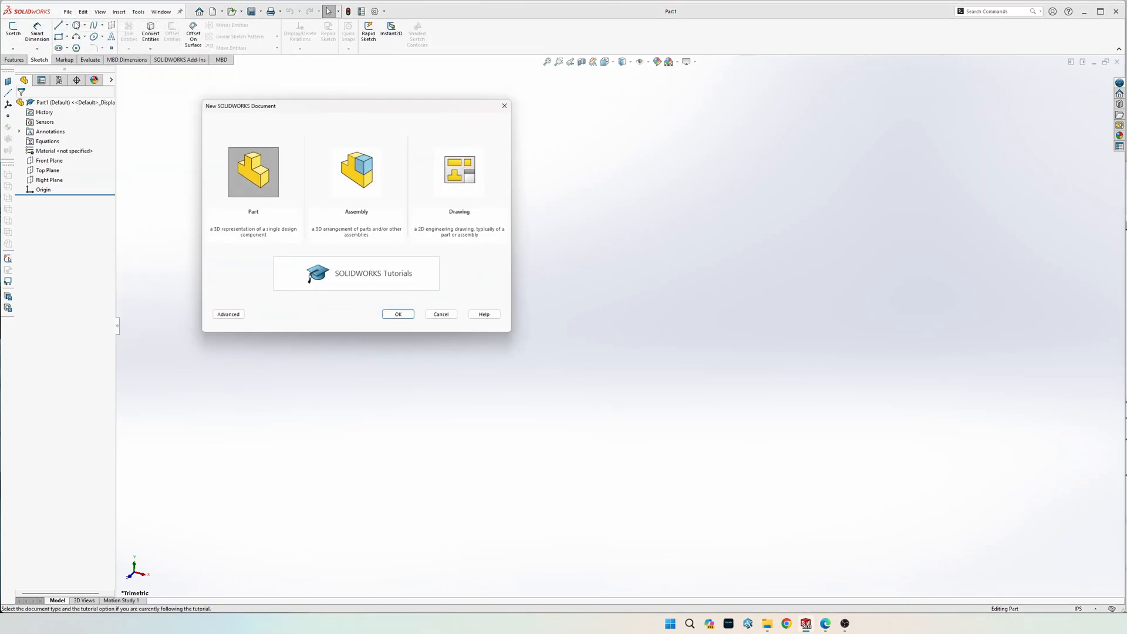
left_click(398, 315)
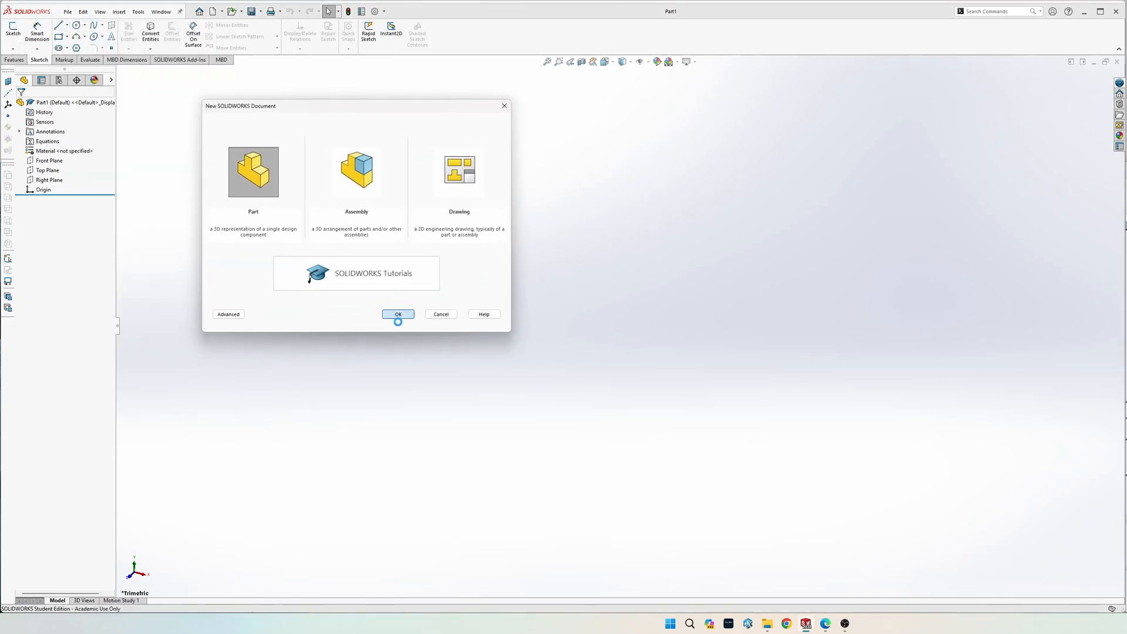
left_click(397, 315)
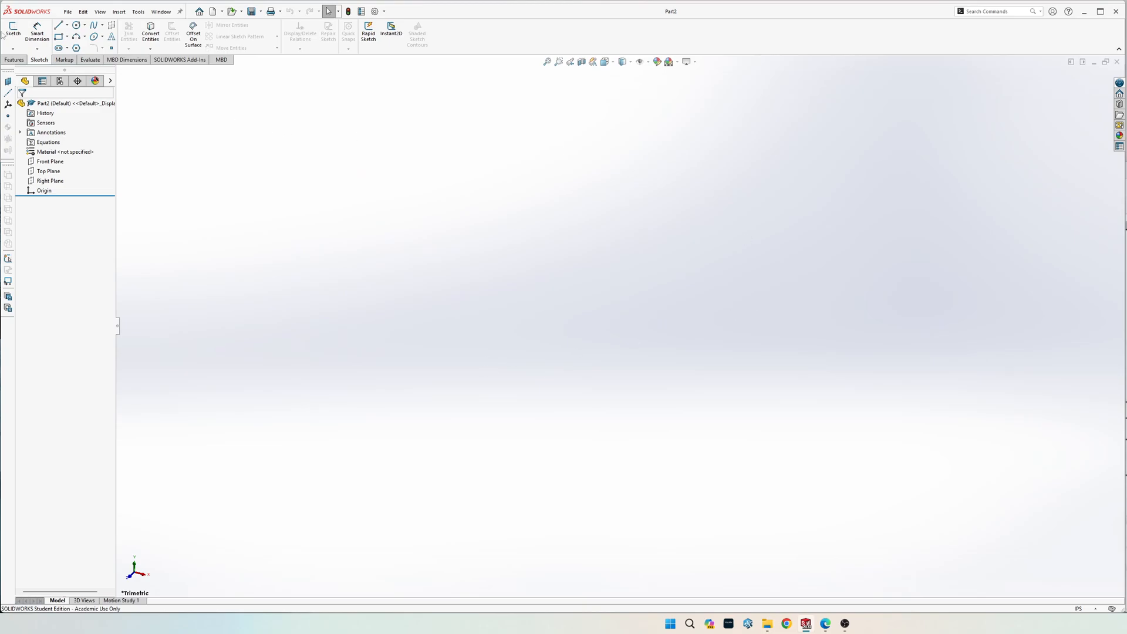
Sketch a circle at the origin on the Right Plane and switch units to MMGS
left_click(12, 30)
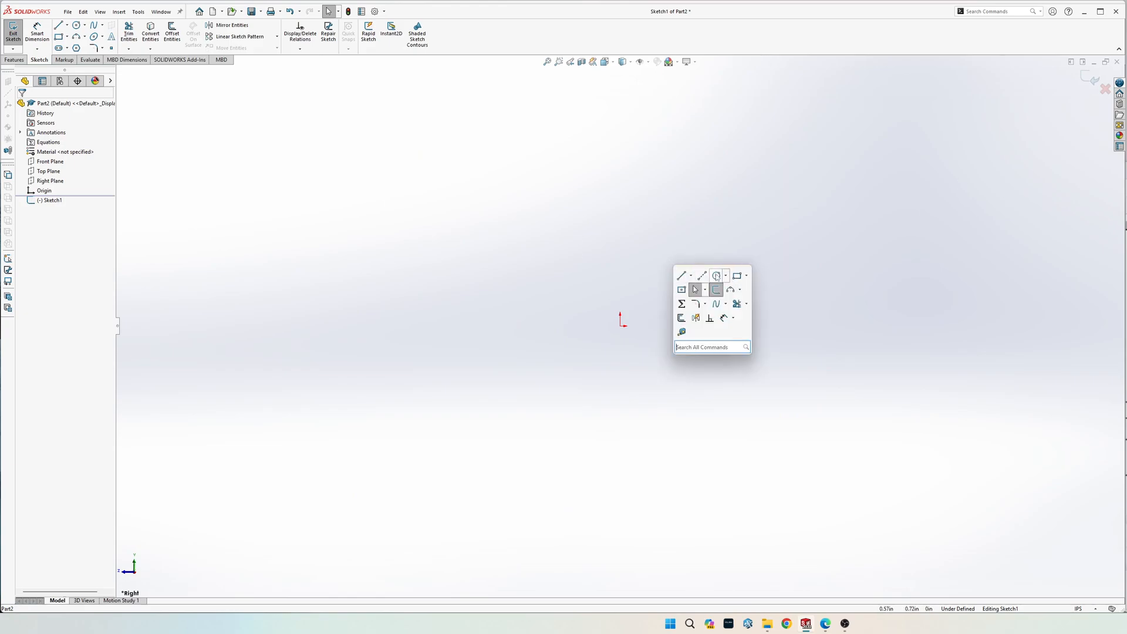
left_click(716, 274)
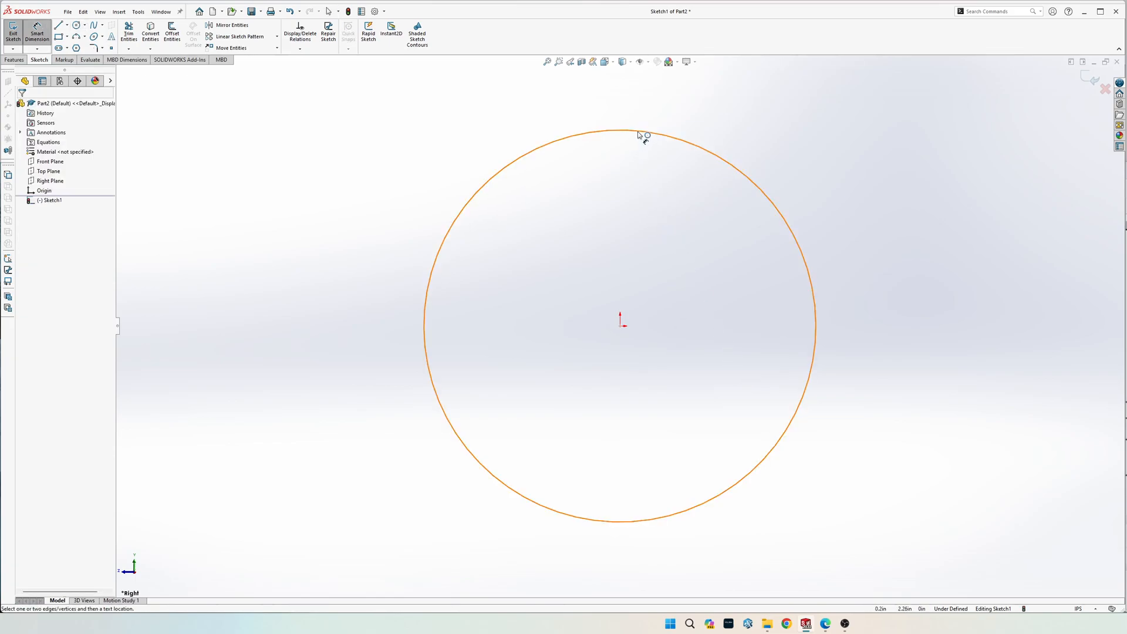
left_click(1077, 609)
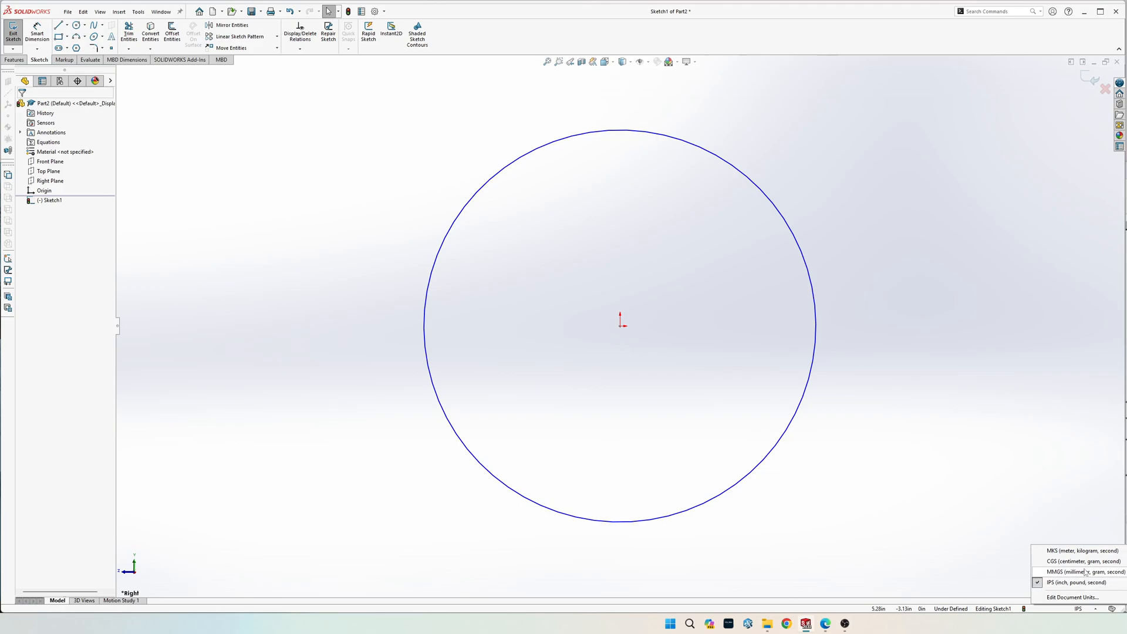
left_click(1077, 572)
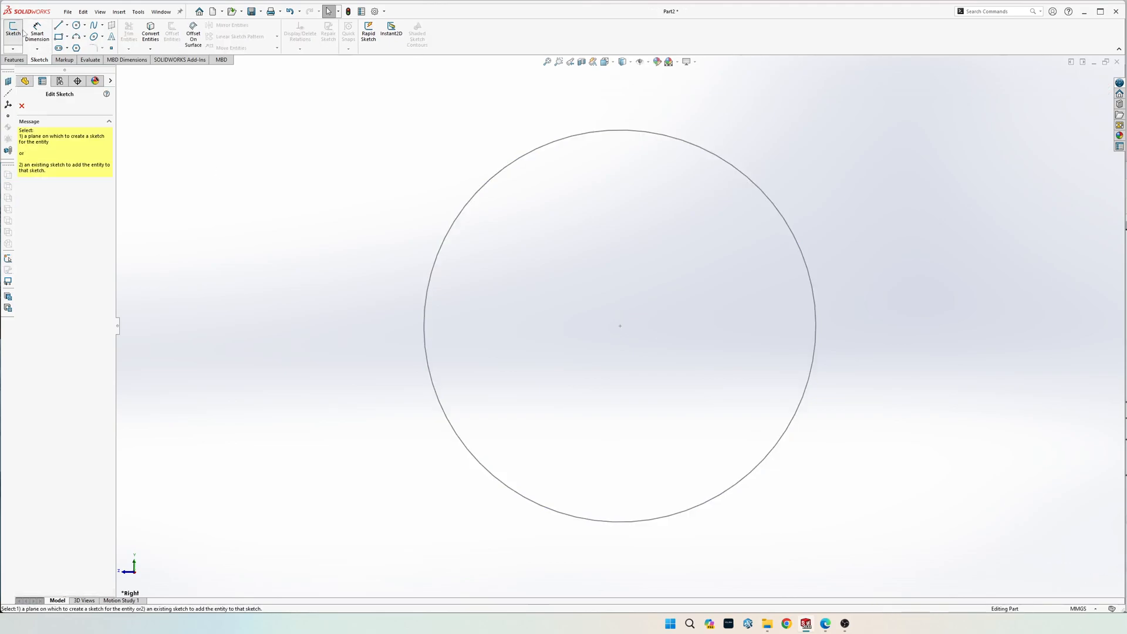
Fix the circle's diameter at 20 mm with a Smart Dimension
left_click(623, 129)
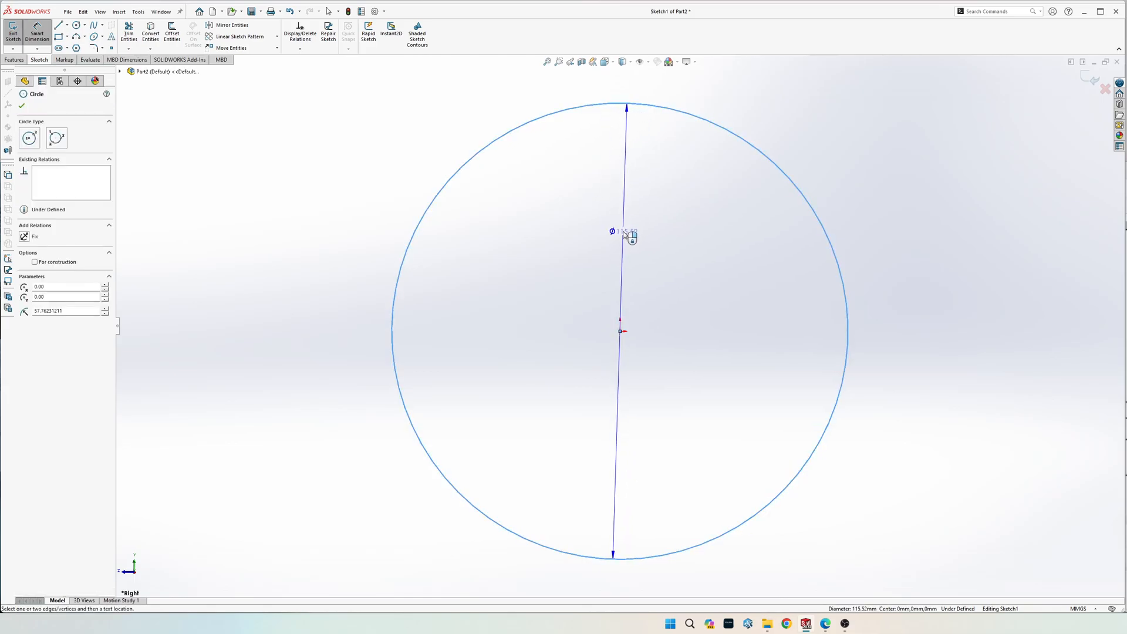
left_click(623, 232)
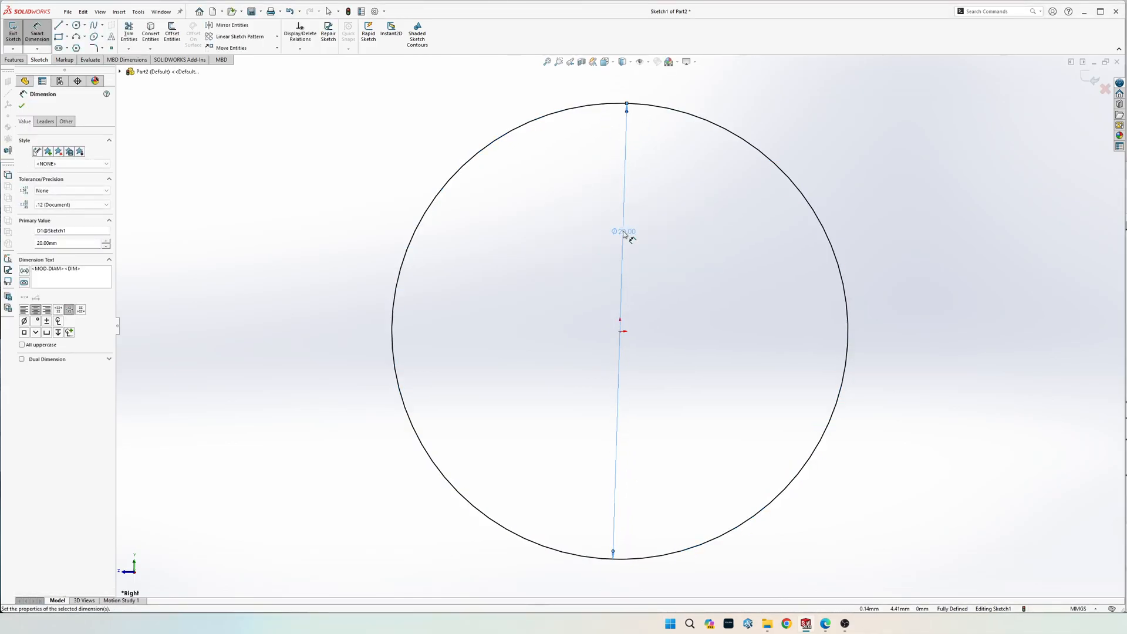
left_click(16, 31)
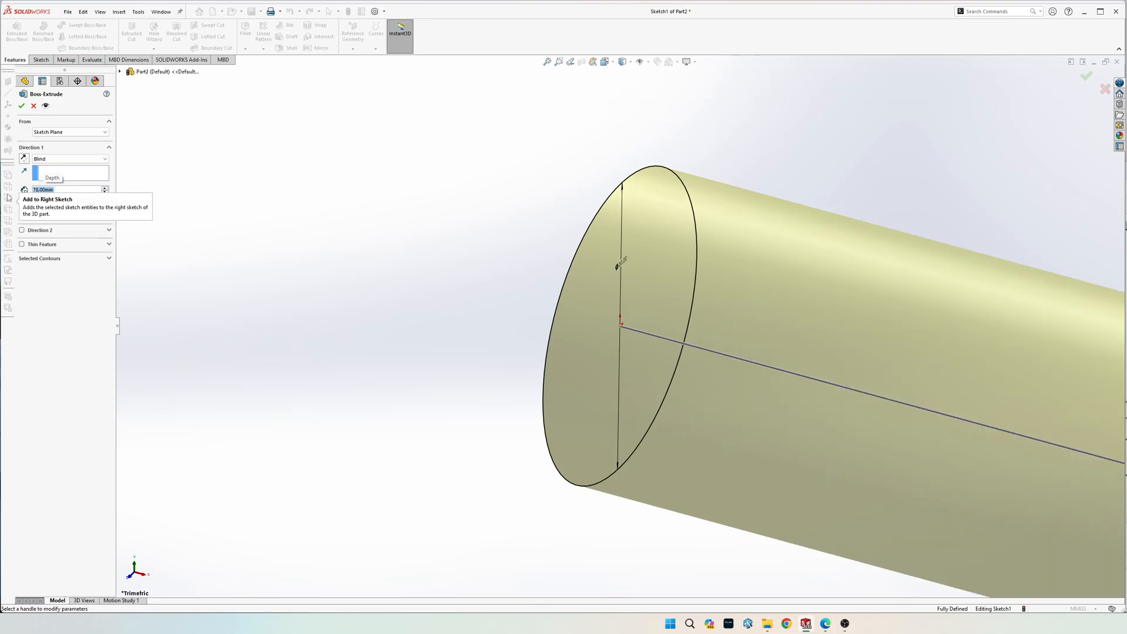
Accept the 78 mm blind Boss-Extrude of the 20 mm circle
left_click(21, 106)
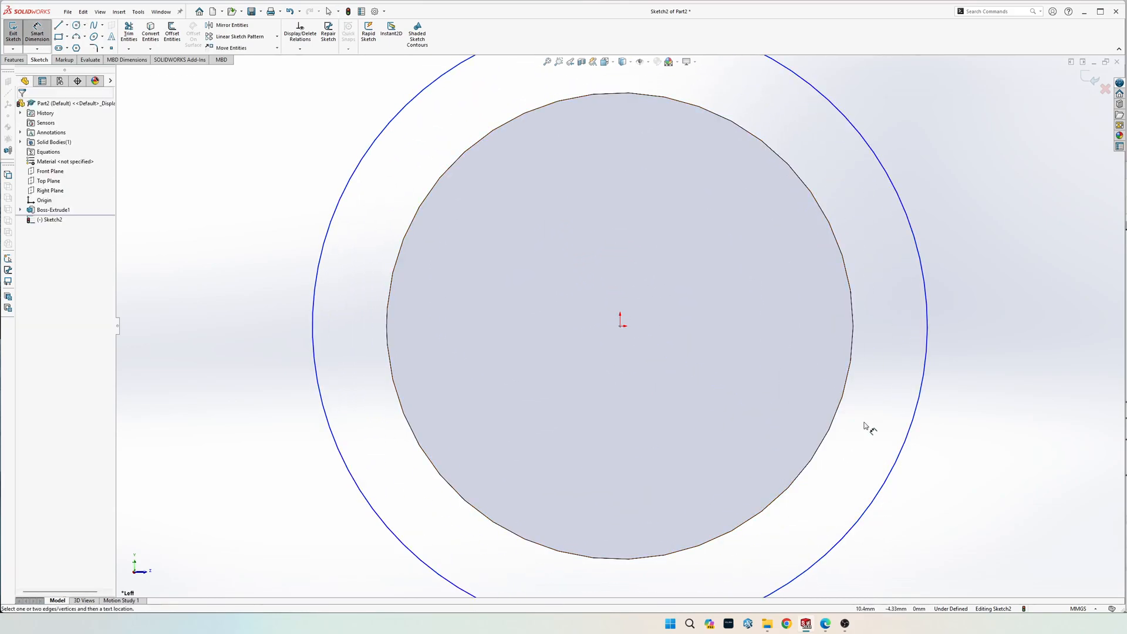
mouse_move(866, 427)
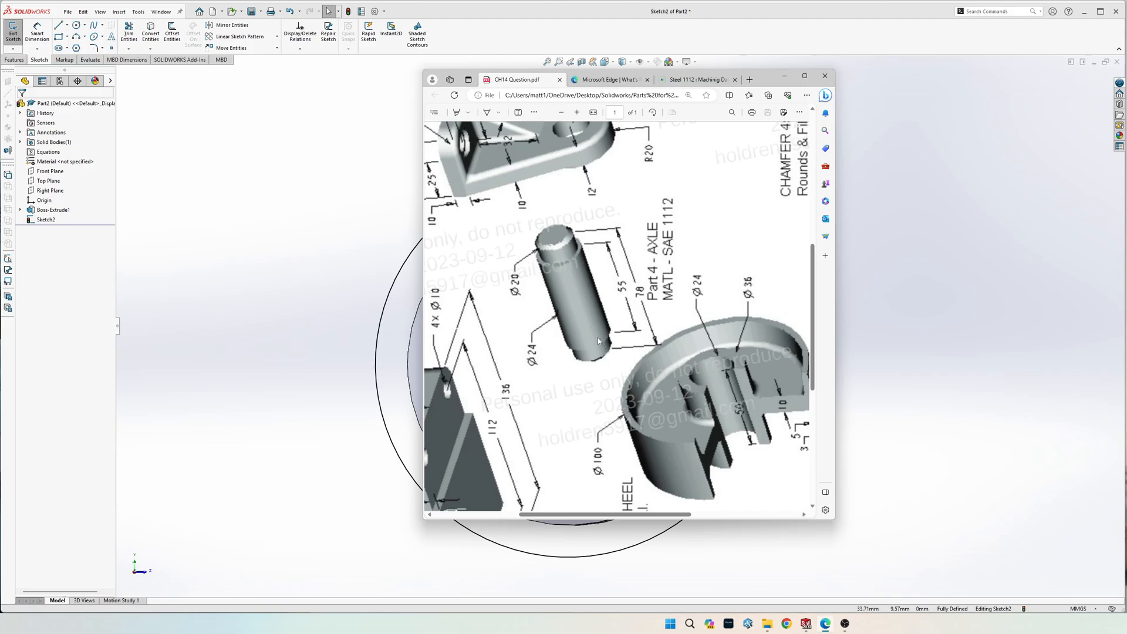
mouse_move(585, 261)
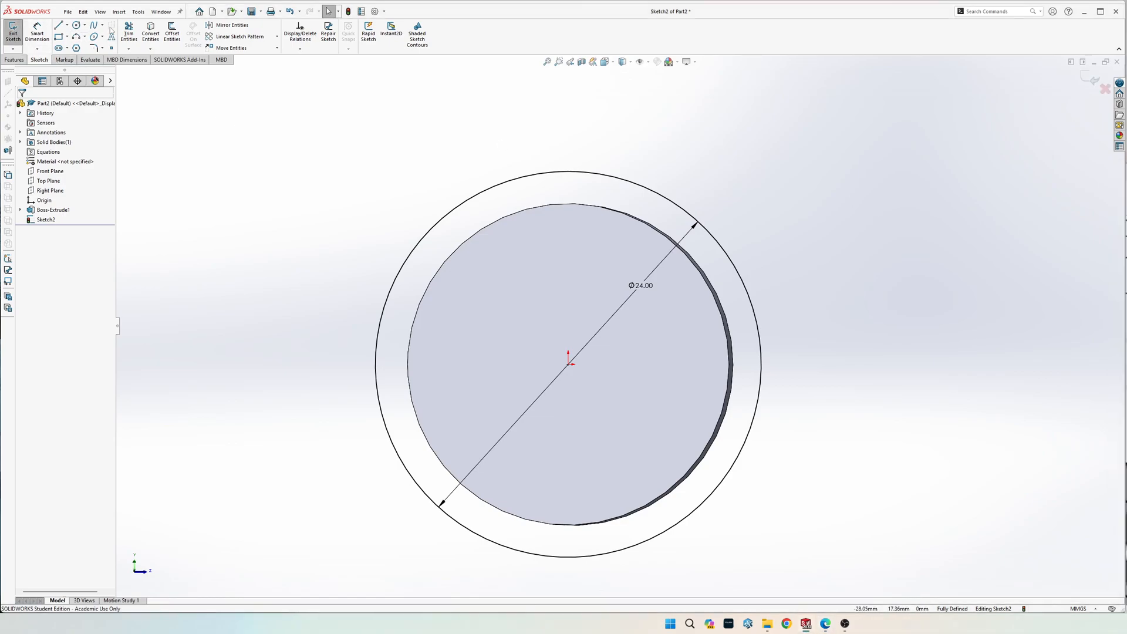
Boss-Extrude the 24 mm circle 53 mm blind, starting 11.5 mm offset from the shaft end
left_click(14, 60)
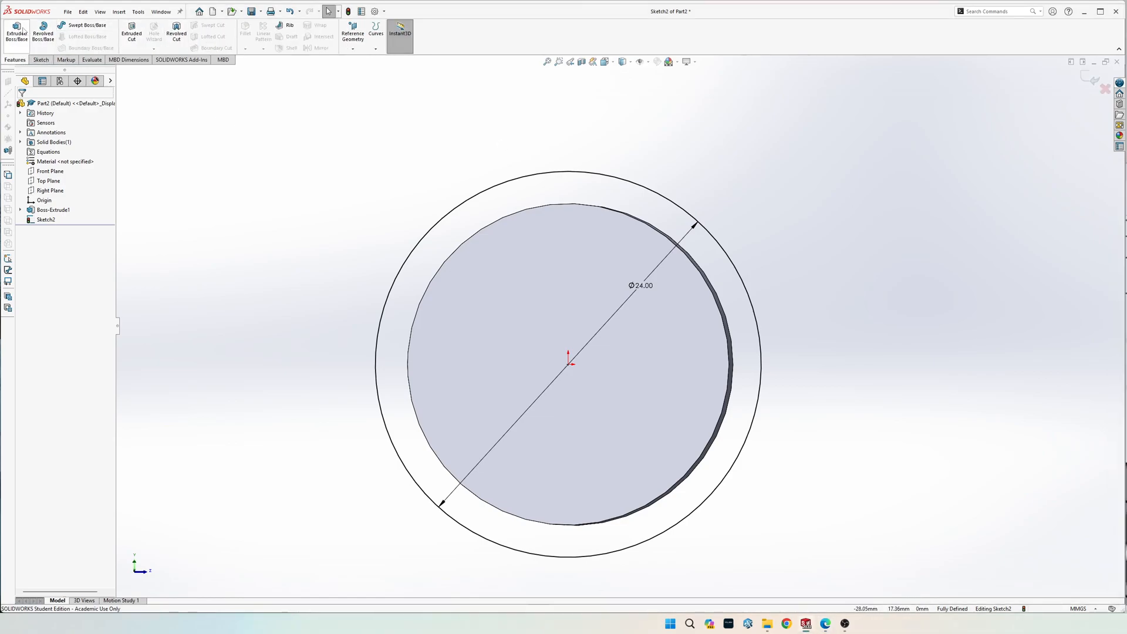
left_click(15, 30)
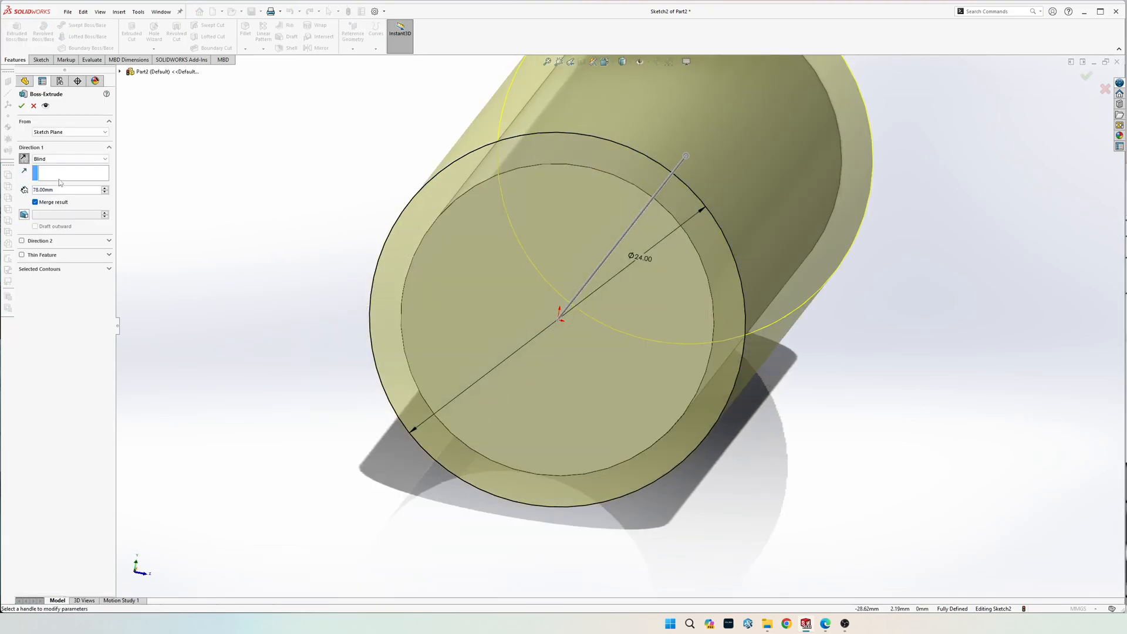
left_click(68, 132)
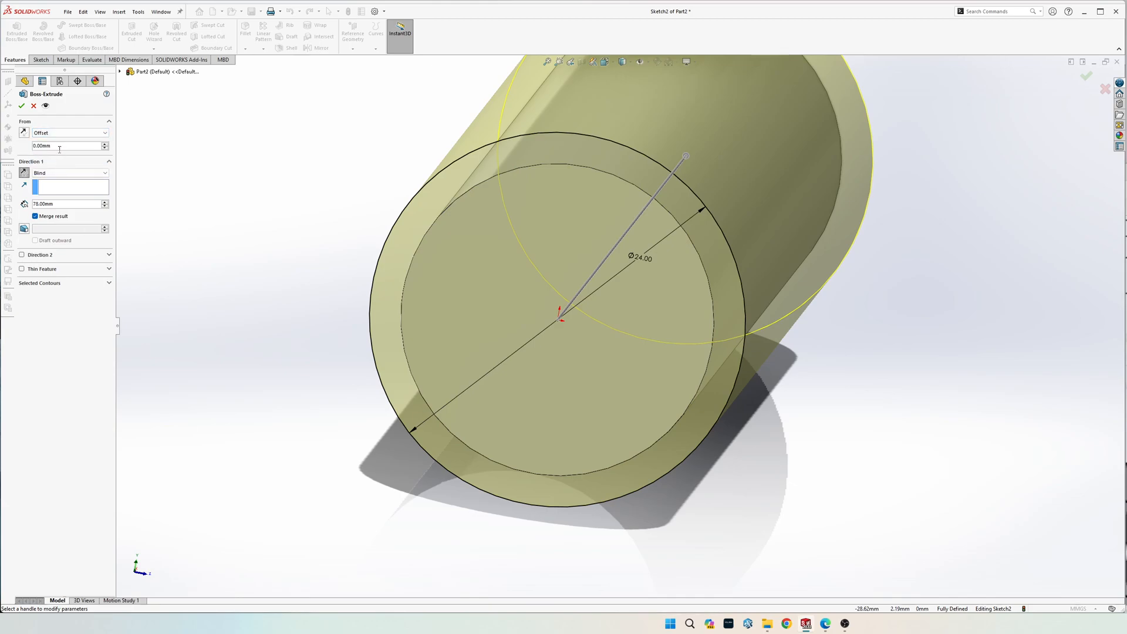
type("0")
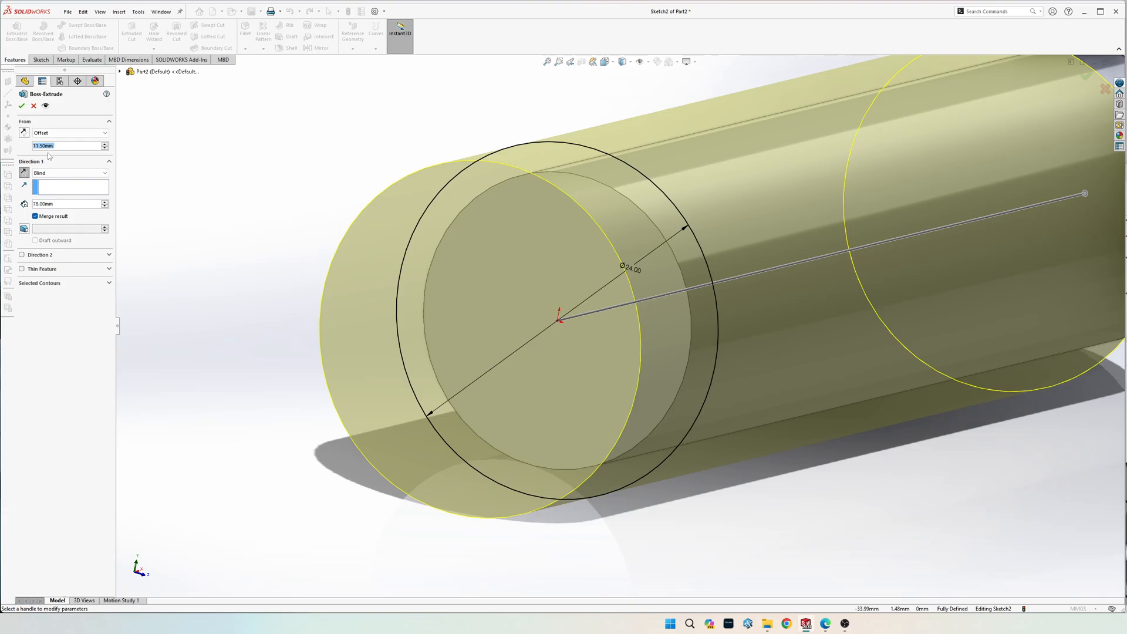
mouse_move(533, 164)
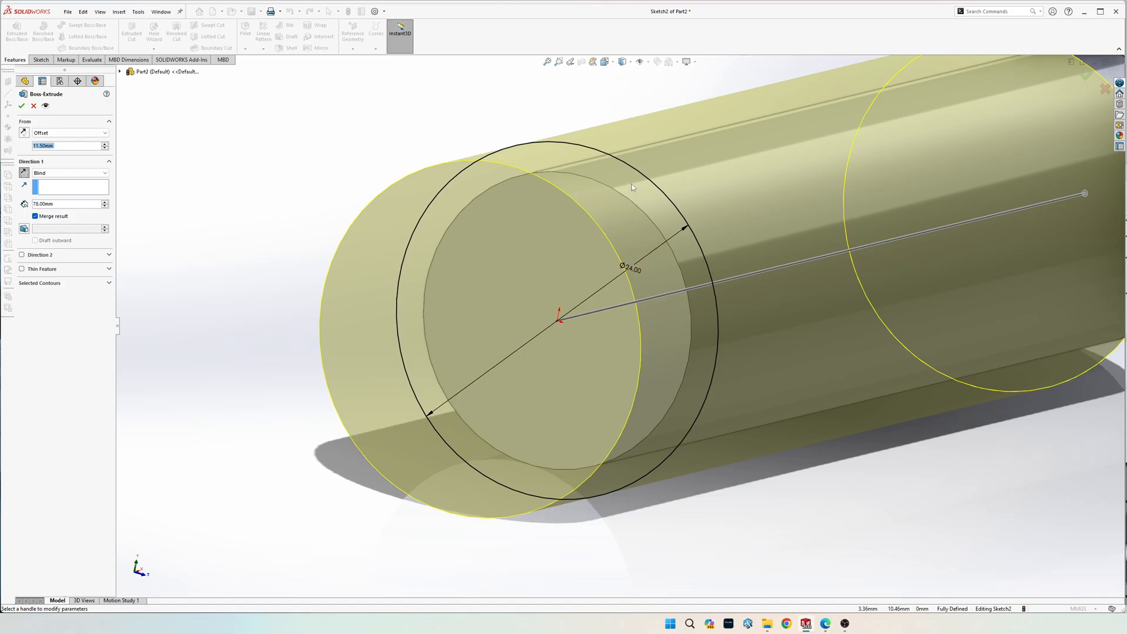
mouse_move(24, 127)
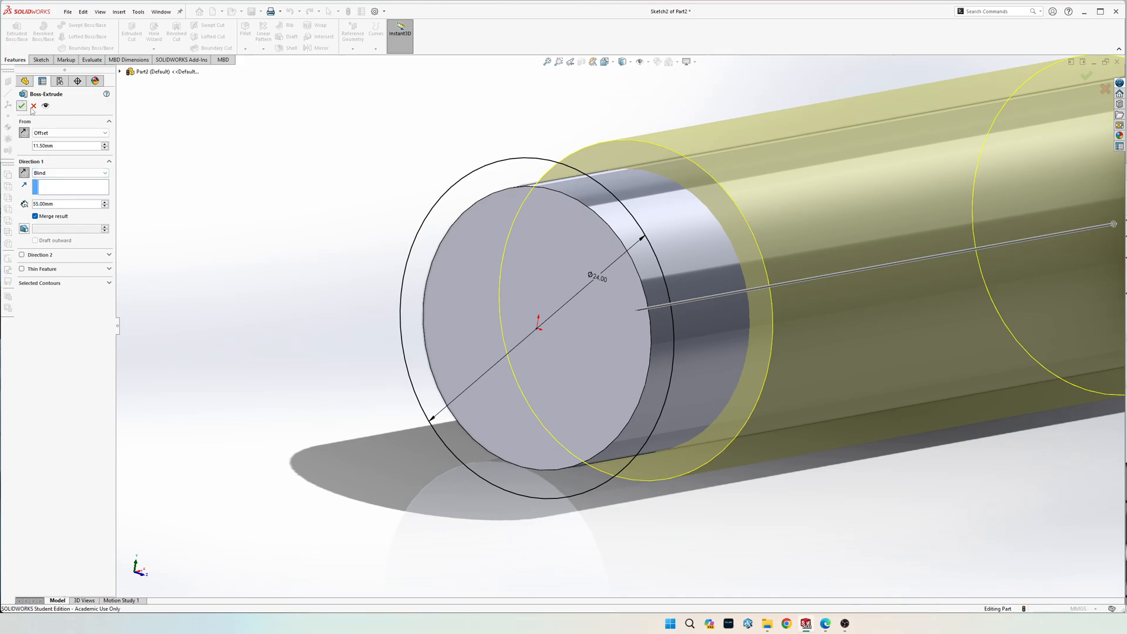
left_click(21, 106)
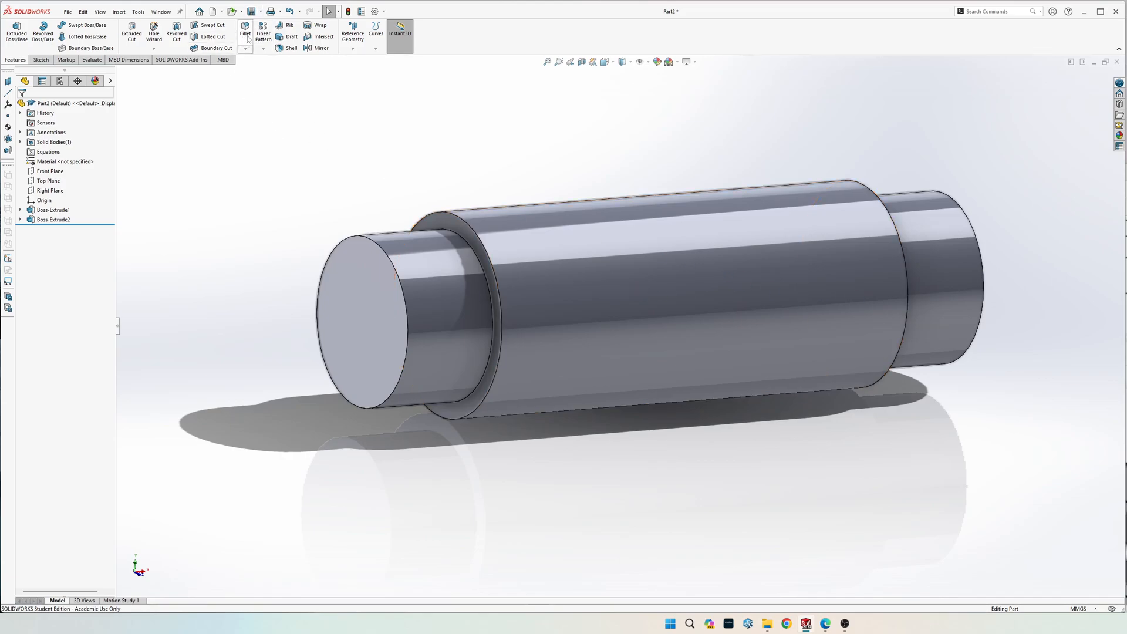
Add a 2 mm × 45° chamfer to both end edges of the shaft as Chamfer1
left_click(247, 48)
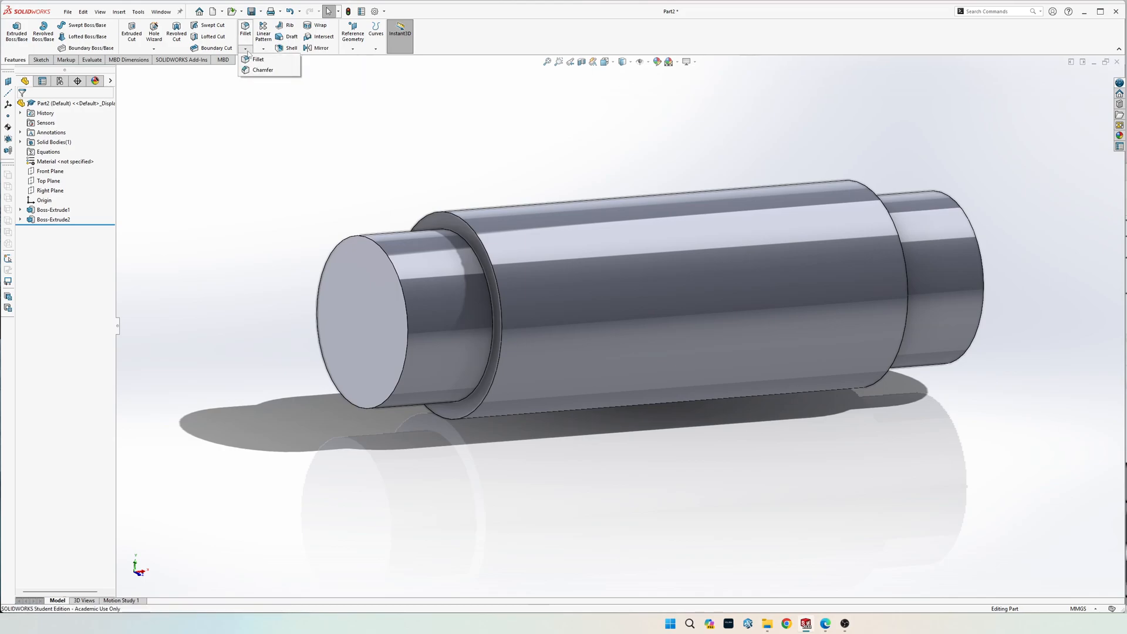
left_click(263, 69)
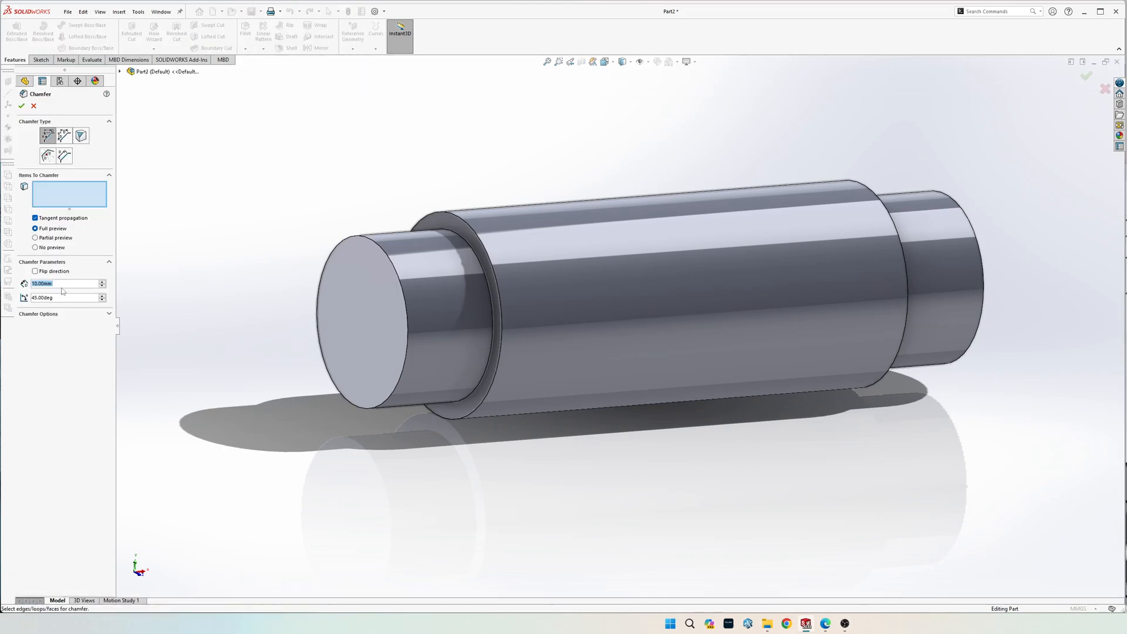
type("2.00mm")
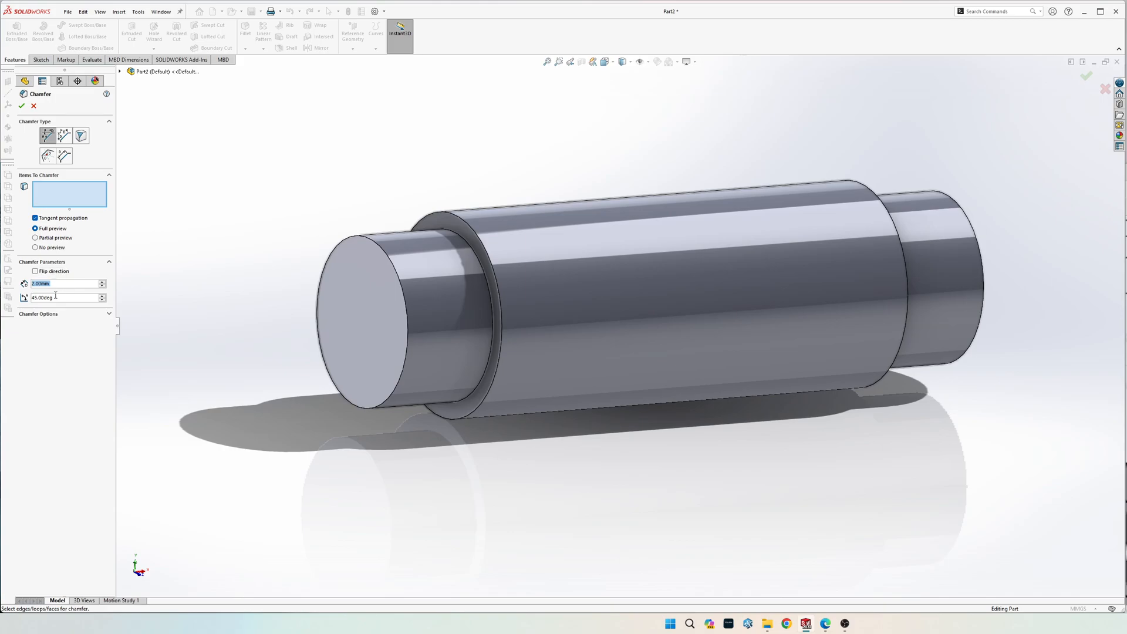
left_click(21, 106)
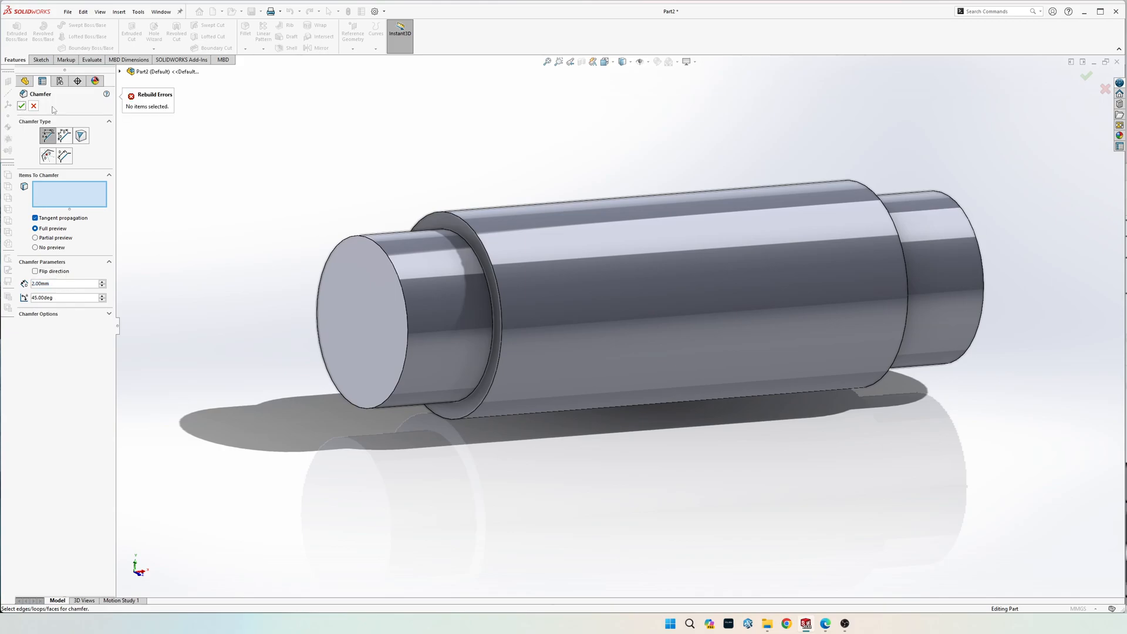
mouse_move(388, 262)
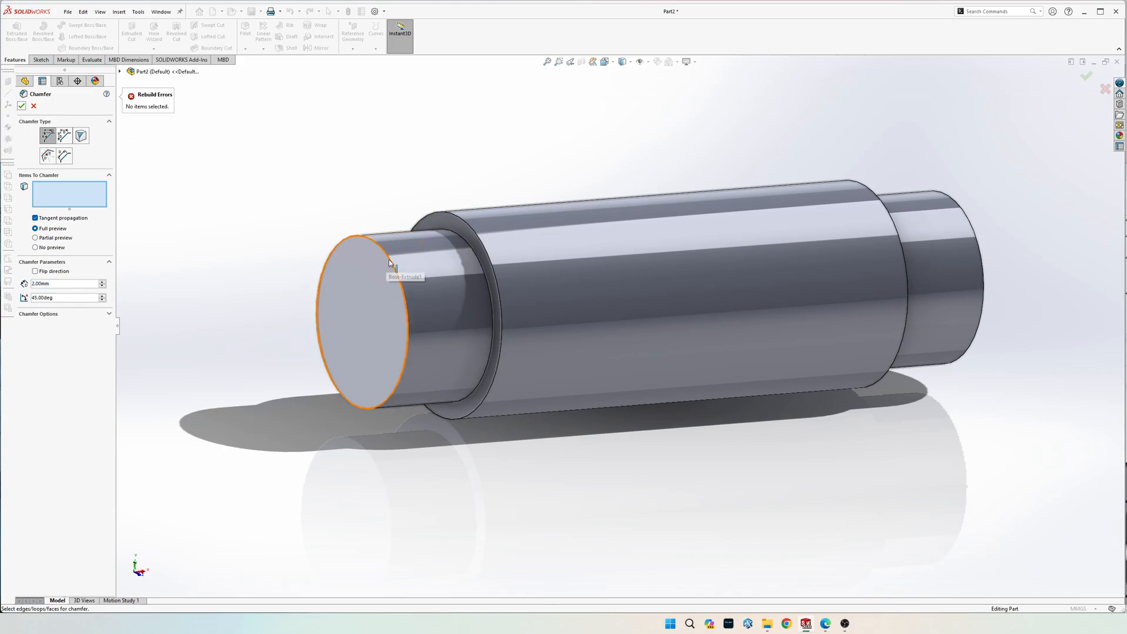
left_click(392, 248)
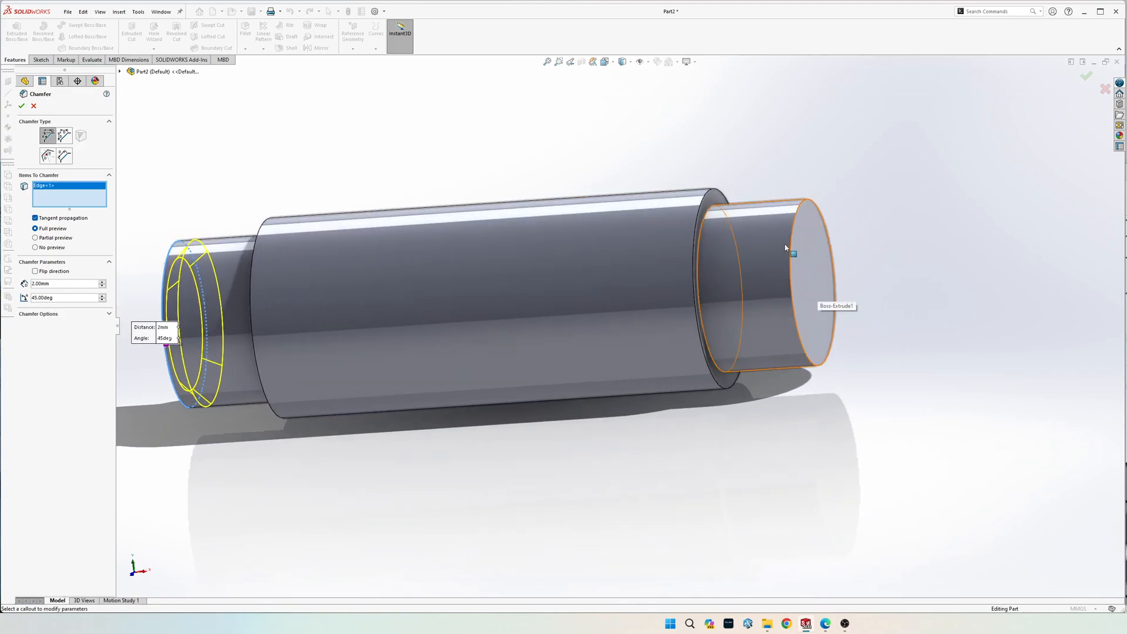
left_click(790, 209)
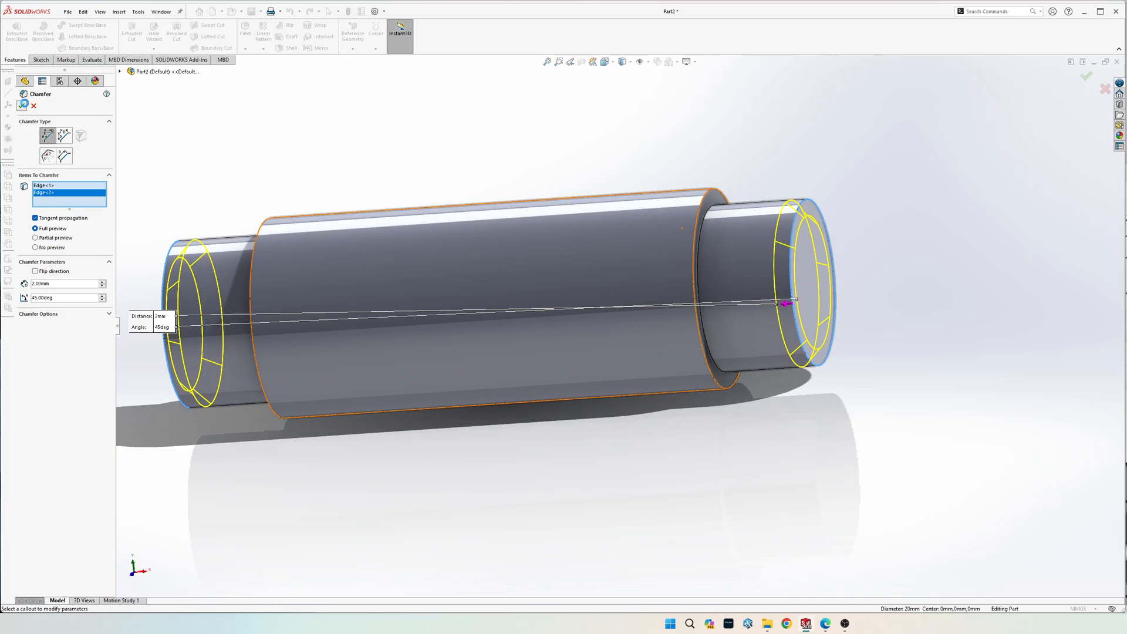
left_click(23, 106)
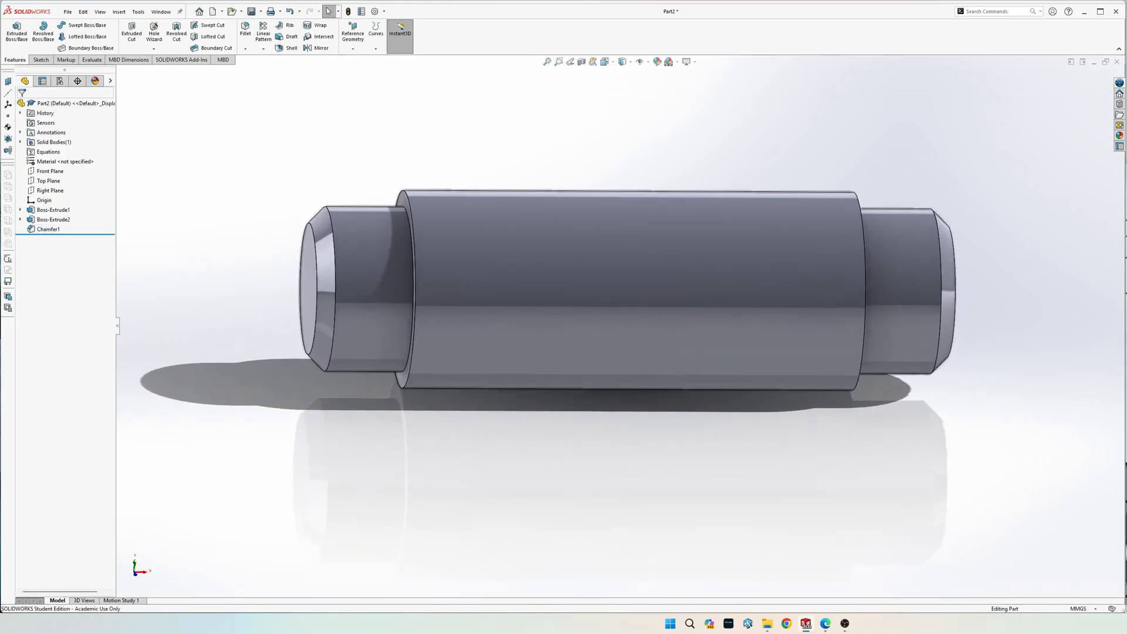
Assign Plain Carbon Steel from the material library, found by searching 'plain'
left_click(535, 311)
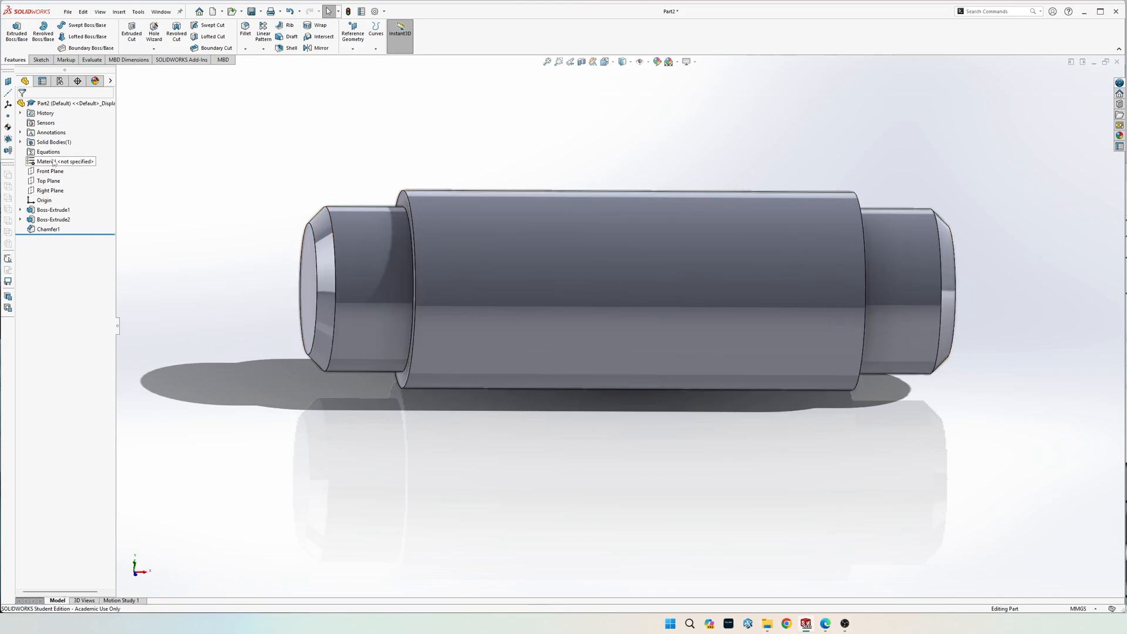
right_click(61, 161)
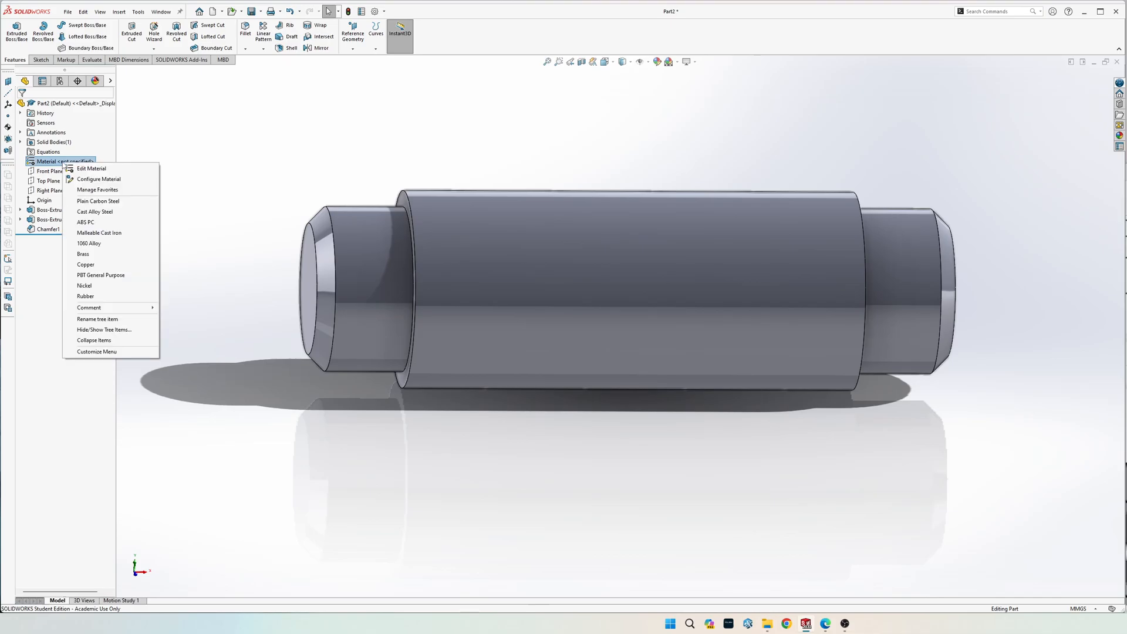
left_click(91, 168)
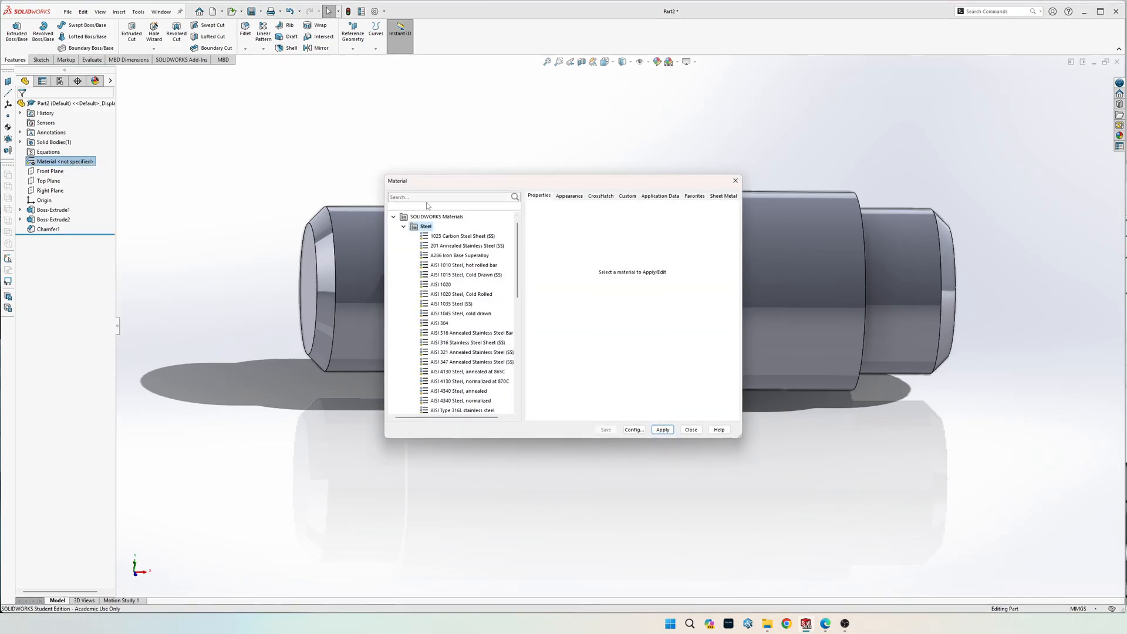
type("plain")
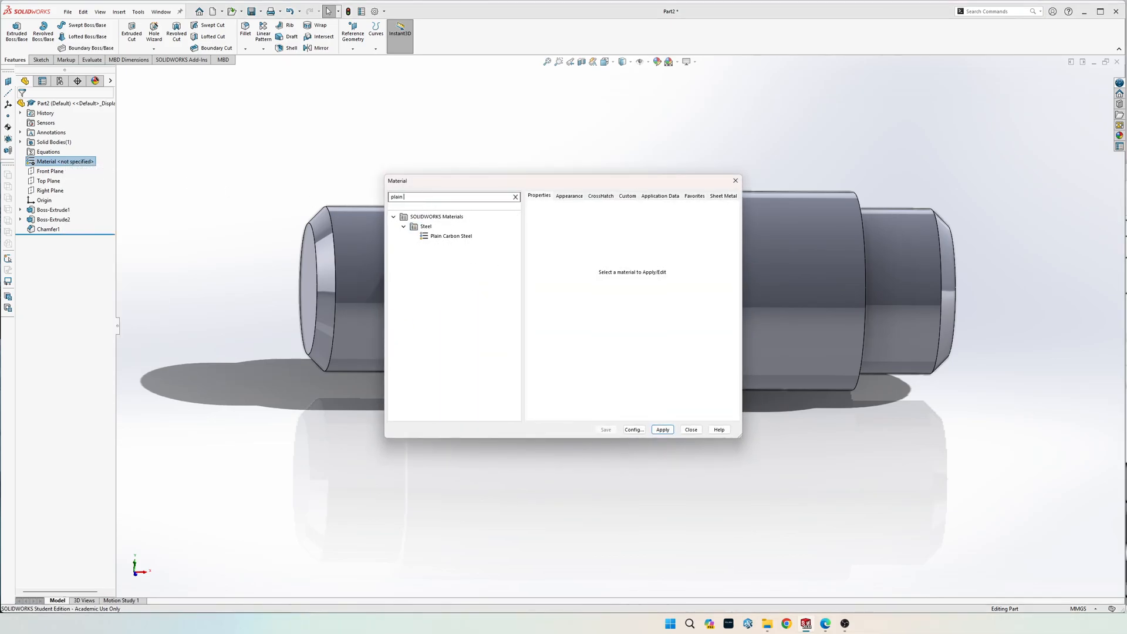
left_click(451, 236)
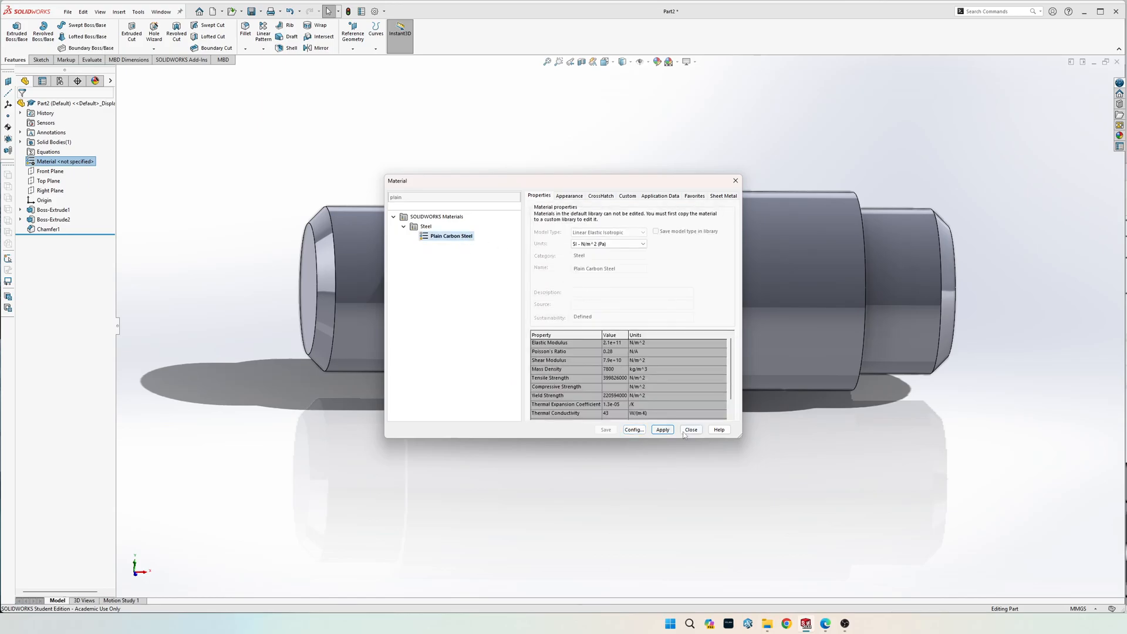
left_click(661, 430)
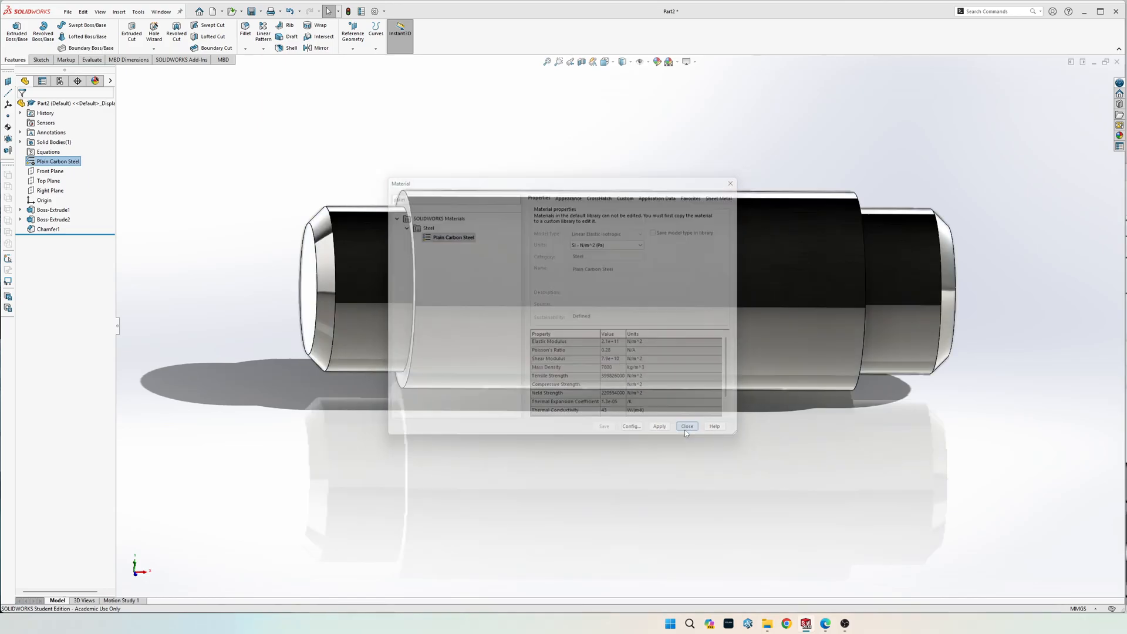
left_click(686, 425)
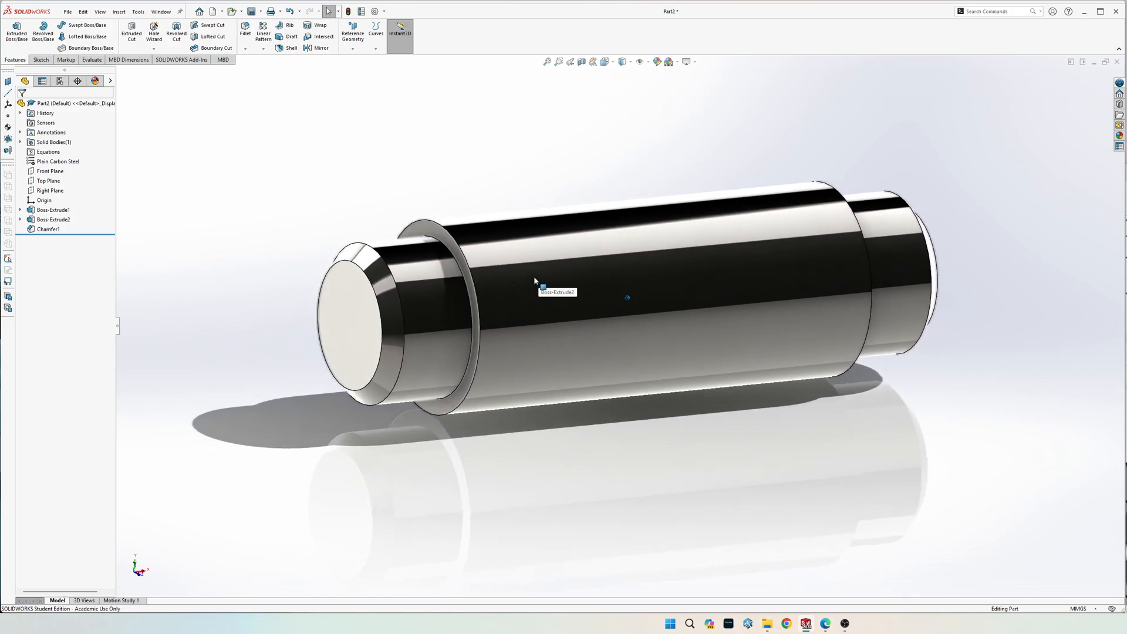
left_click_drag(626, 295, 633, 306)
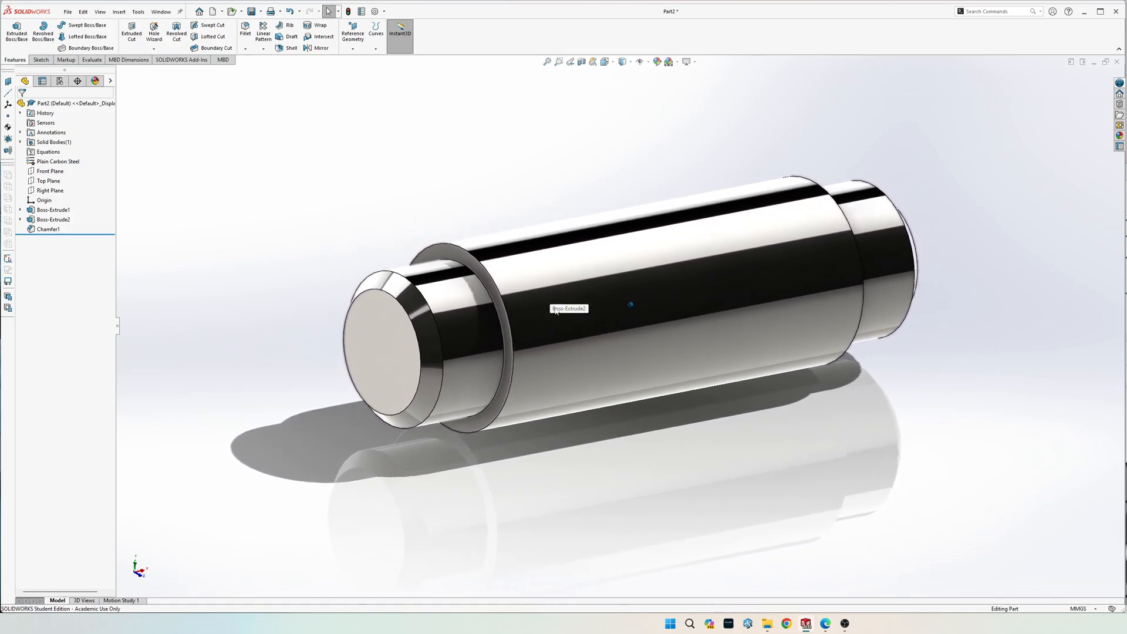